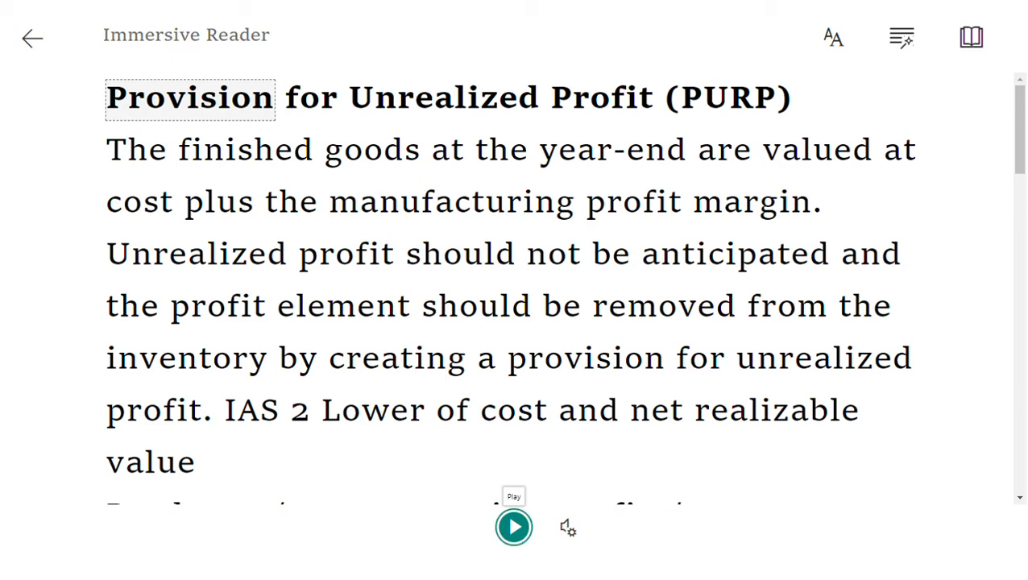
# - Read the transfer price formula and provision increase entries aloud, scrolling past the Dr entries
pyautogui.click(513, 527)
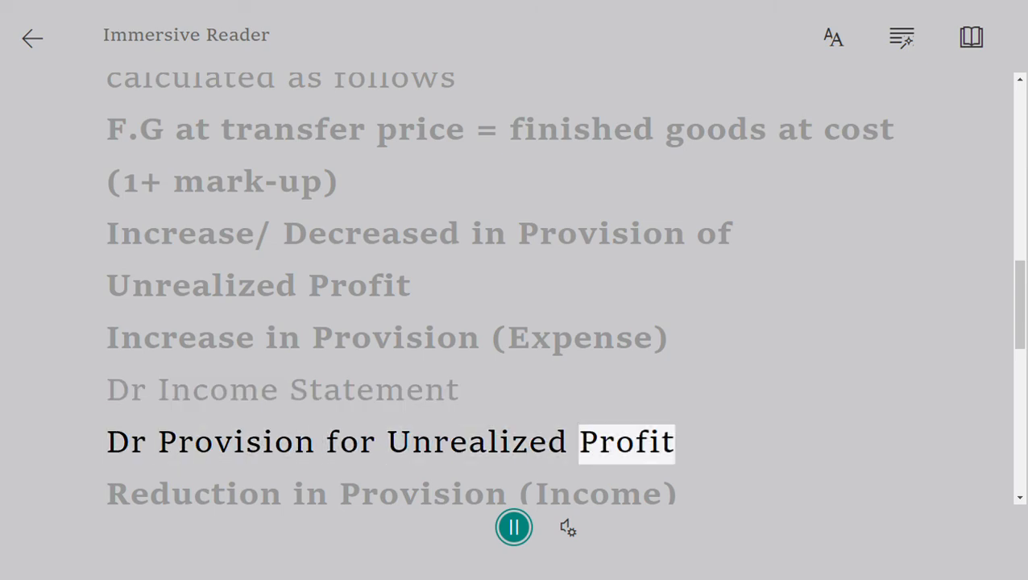
pyautogui.scroll(-3)
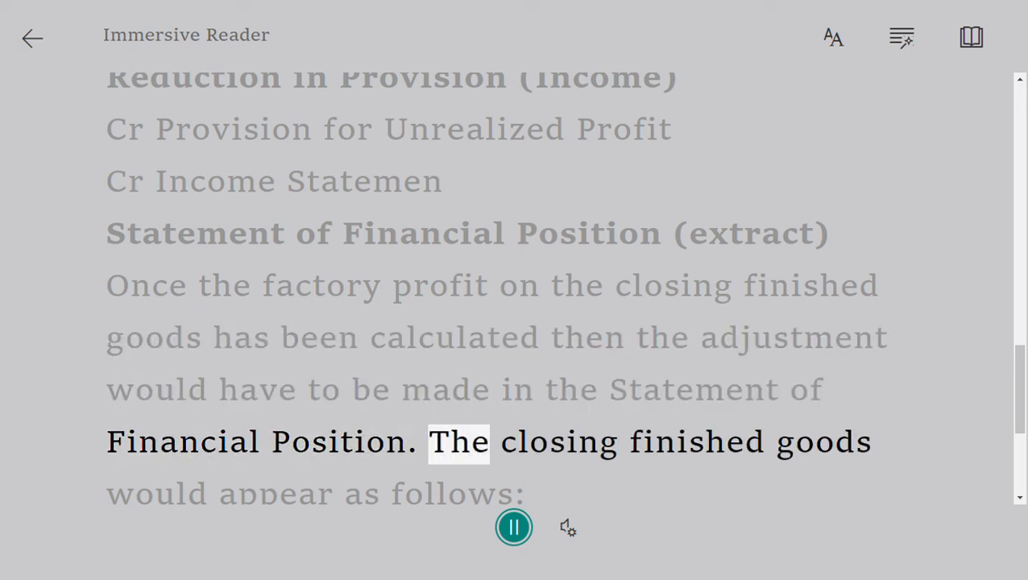
# - Scroll to follow read-aloud through current assets to 'Less provision for unrealized profit (XX)'
pyautogui.scroll(-3)
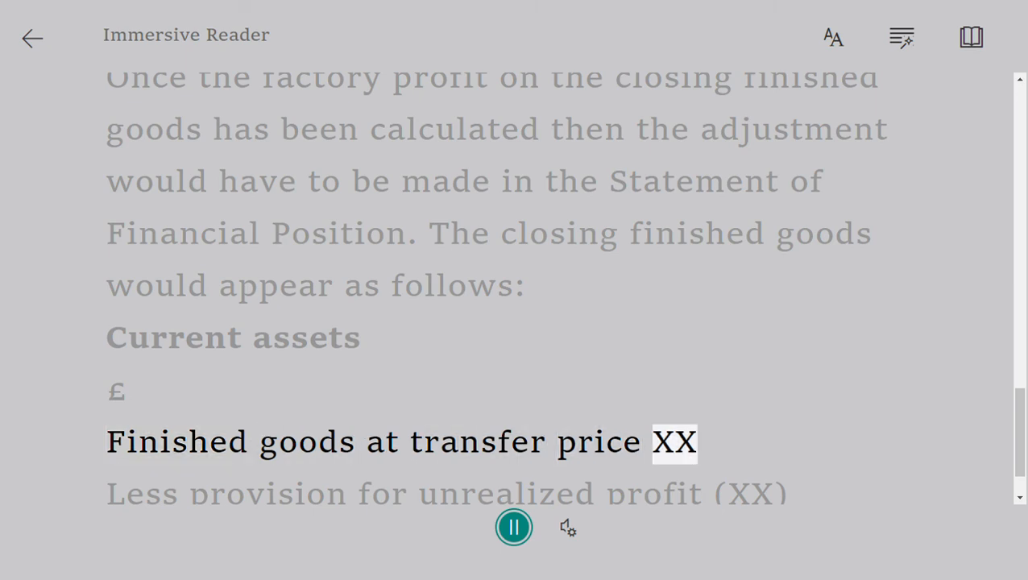
pyautogui.scroll(-3)
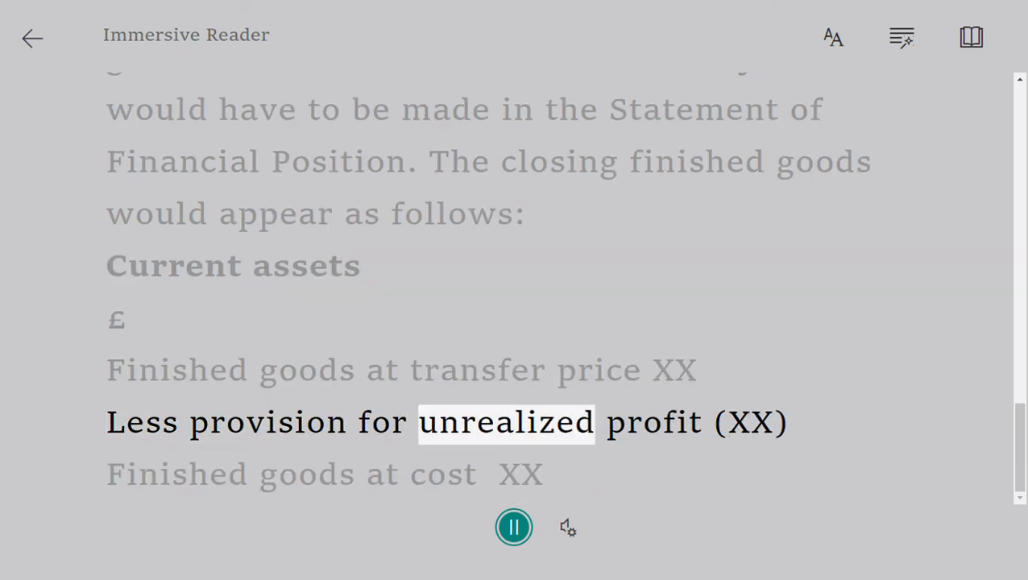